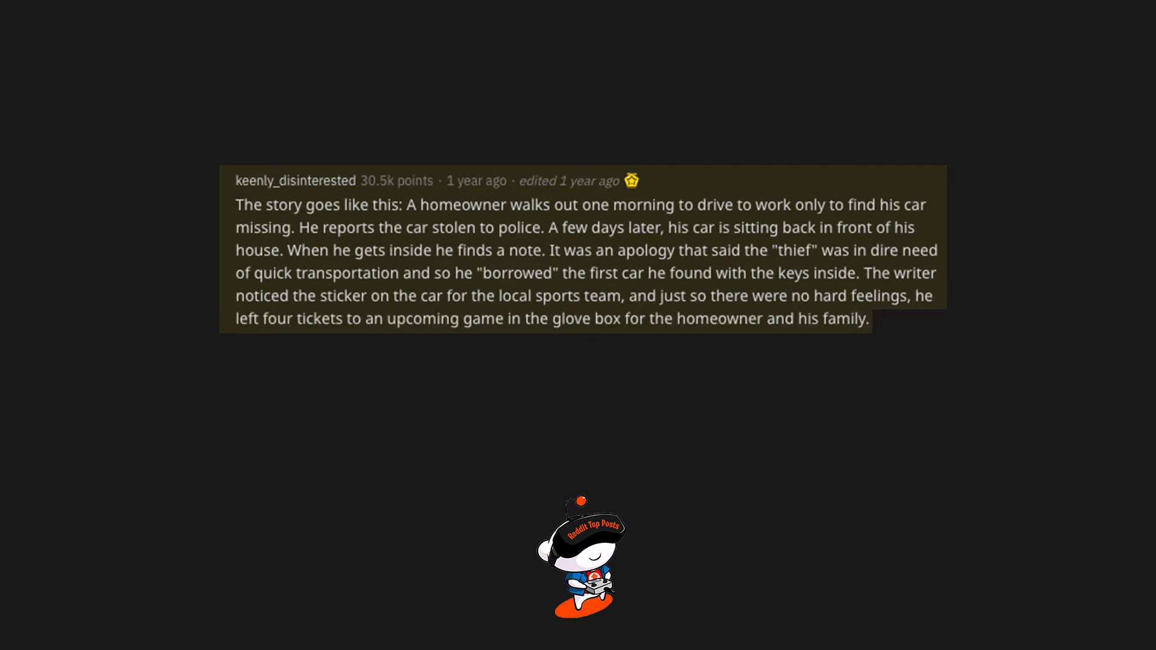
pyautogui.write('So the homeowner and his family attend the game,')
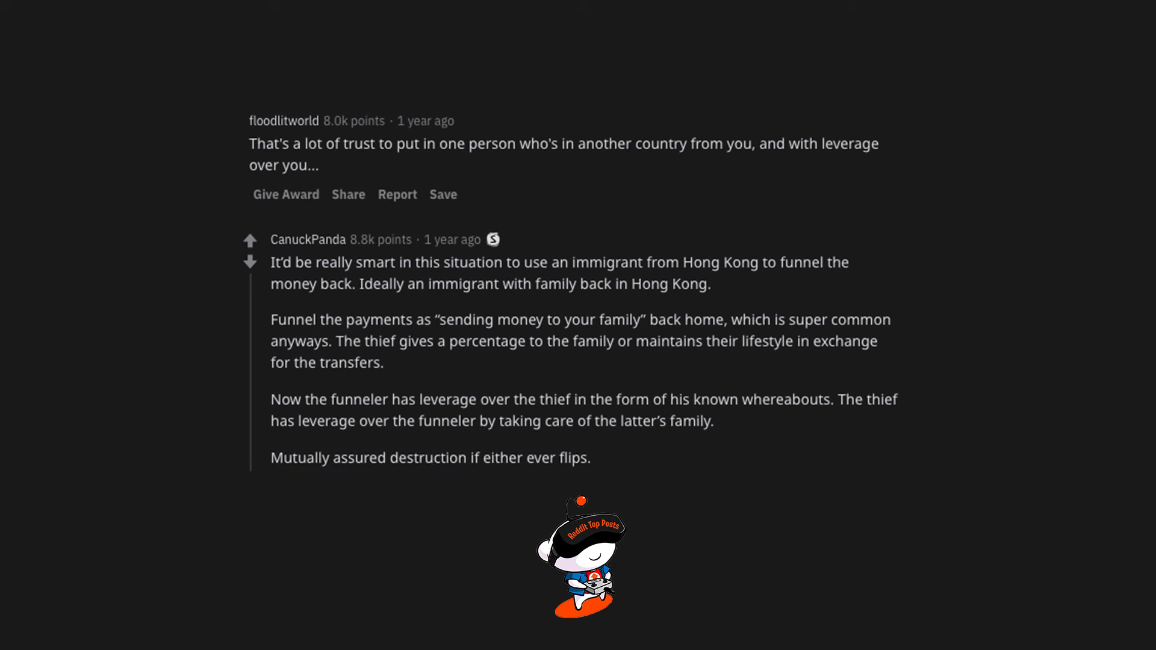
pyautogui.scroll(3)
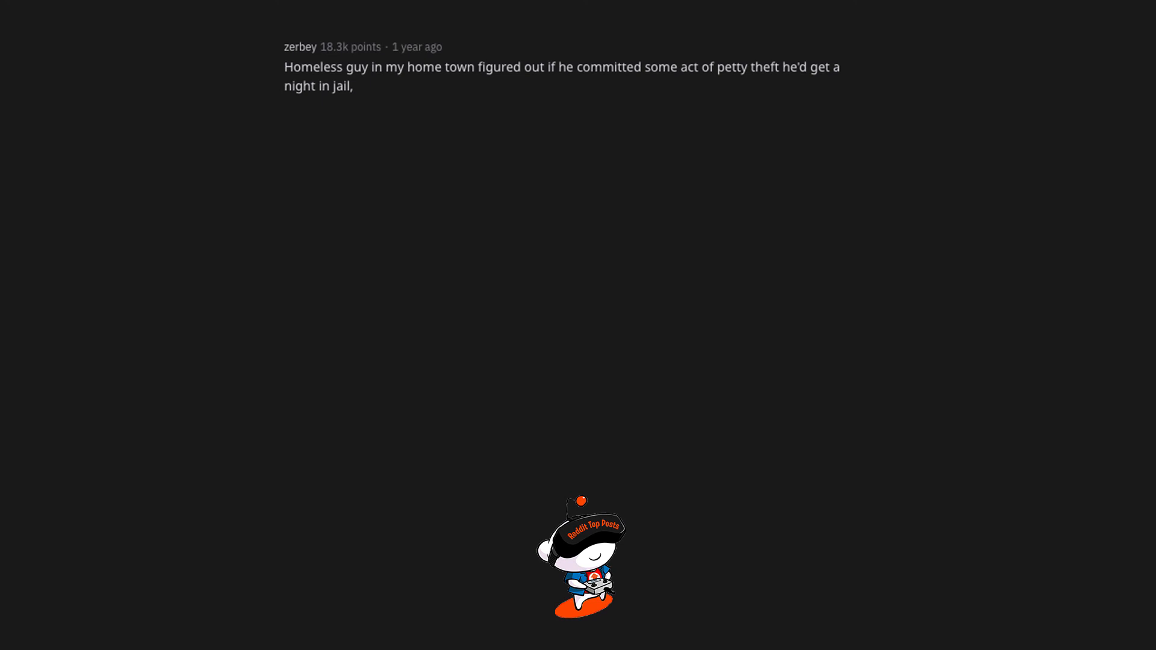